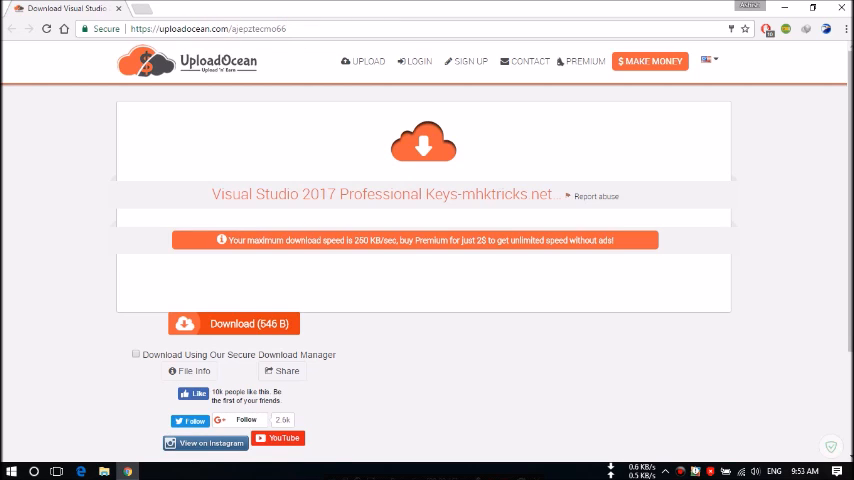
# - Request the UploadOcean direct download link for the Visual Studio 2017 Professional Keys file
pyautogui.scroll(-3)
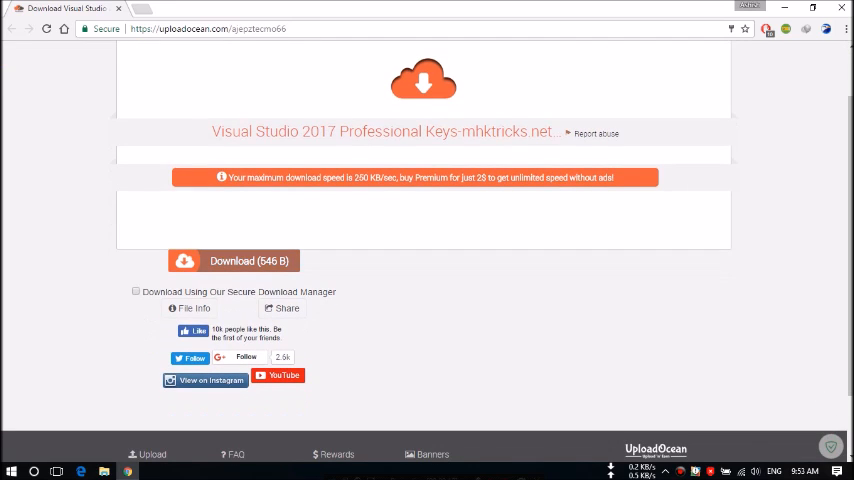
pyautogui.click(234, 260)
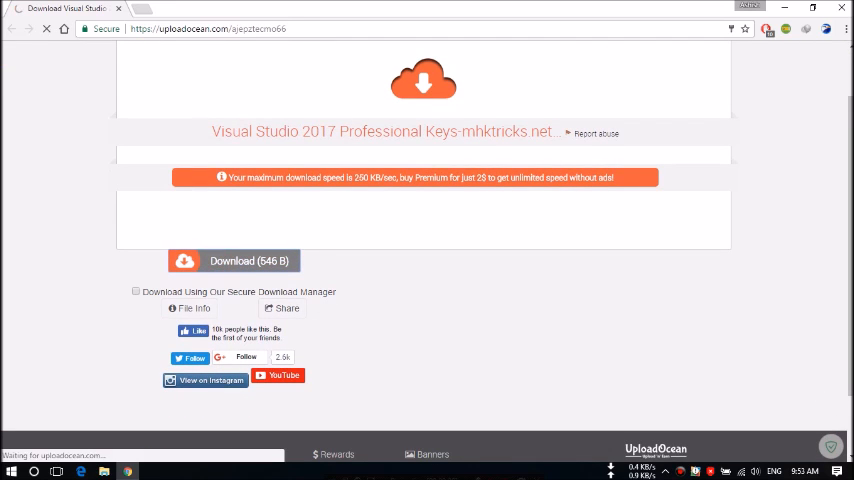
pyautogui.click(240, 260)
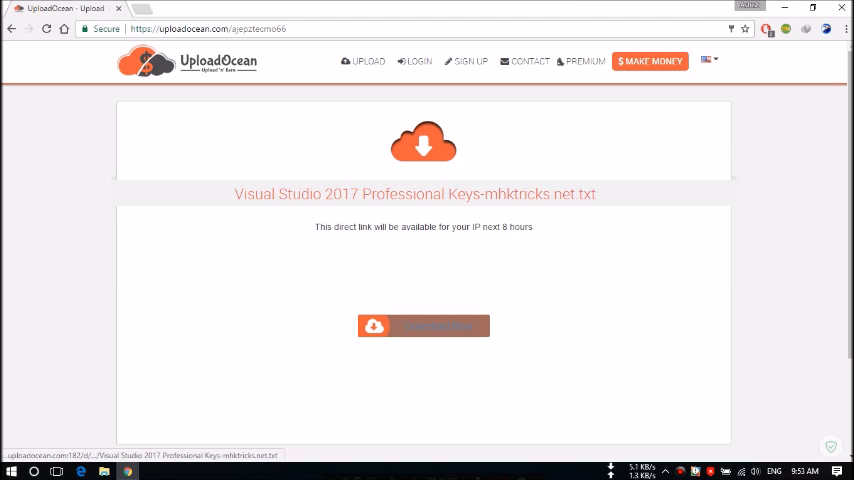
# - Download the Visual Studio 2017 Professional Keys .txt and open it in Notepad
pyautogui.click(424, 324)
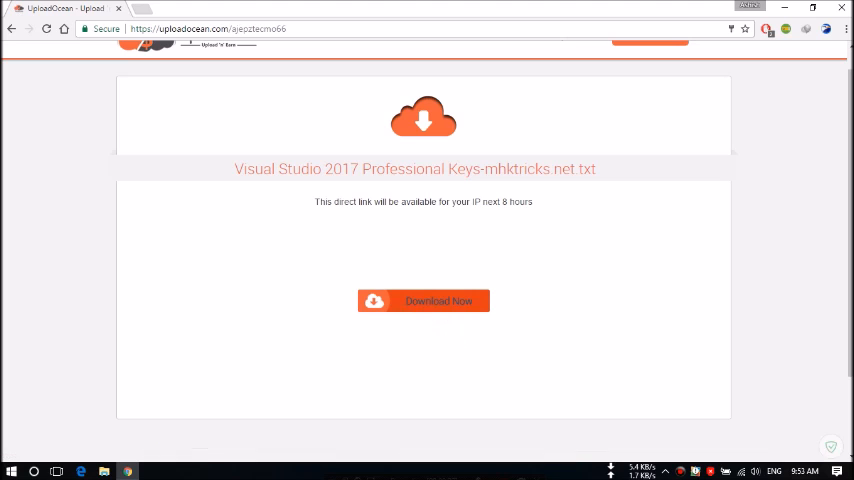
pyautogui.click(424, 300)
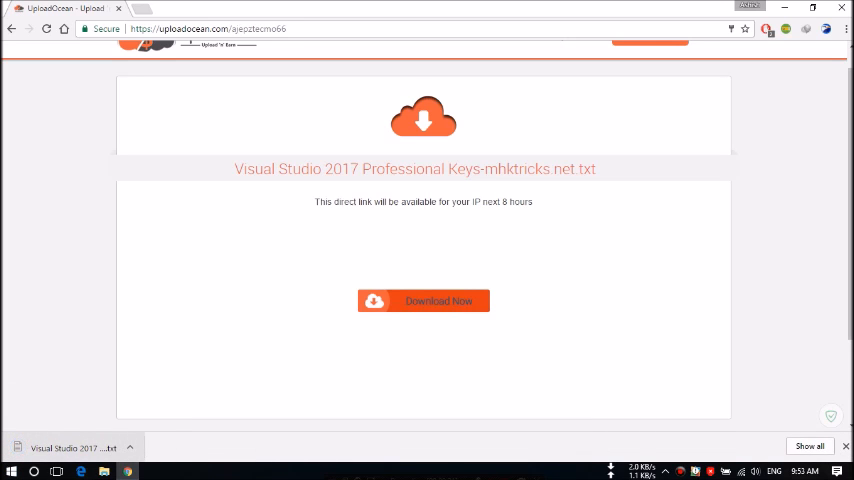
pyautogui.click(72, 448)
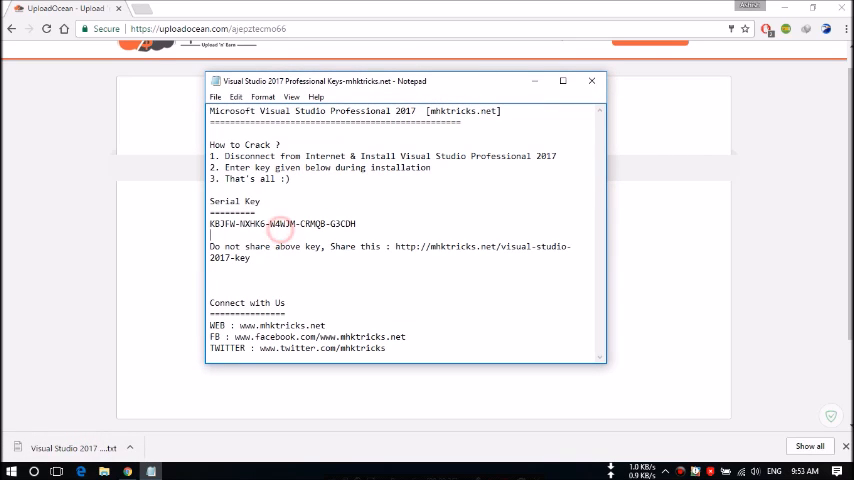
# - Select the serial key line under Serial Key in the keys text file
pyautogui.moveTo(284, 224); pyautogui.dragTo(356, 224)
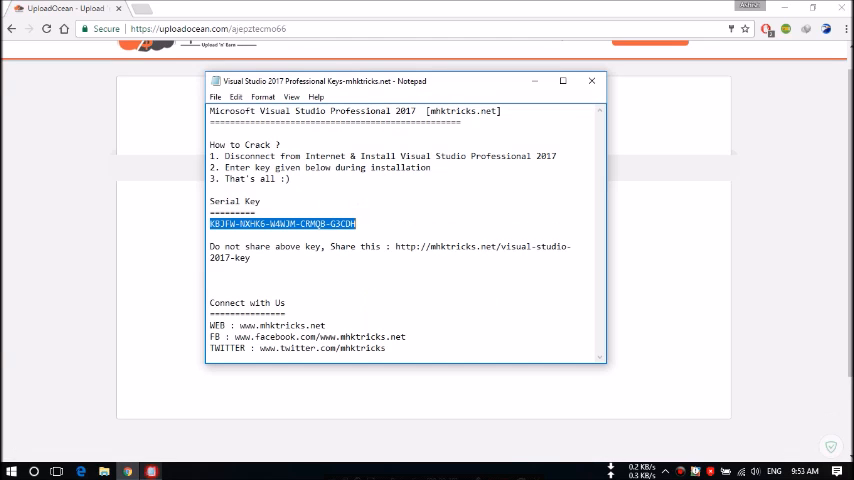
pyautogui.click(292, 218)
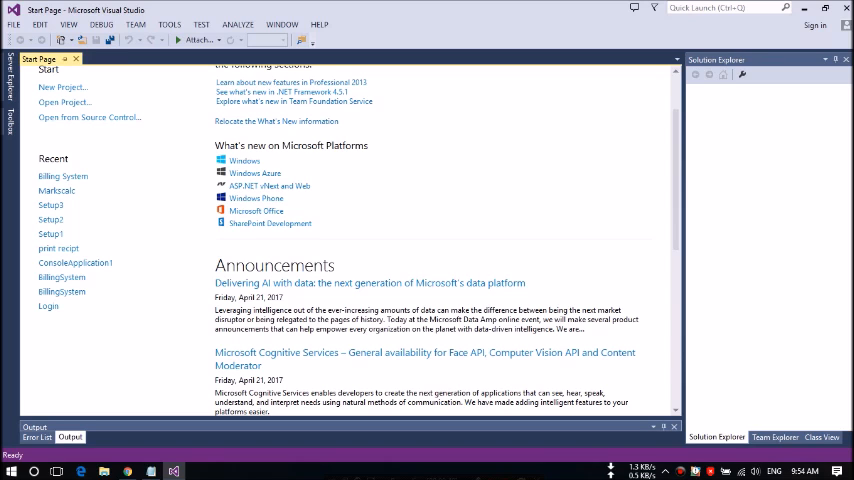
pyautogui.scroll(3)
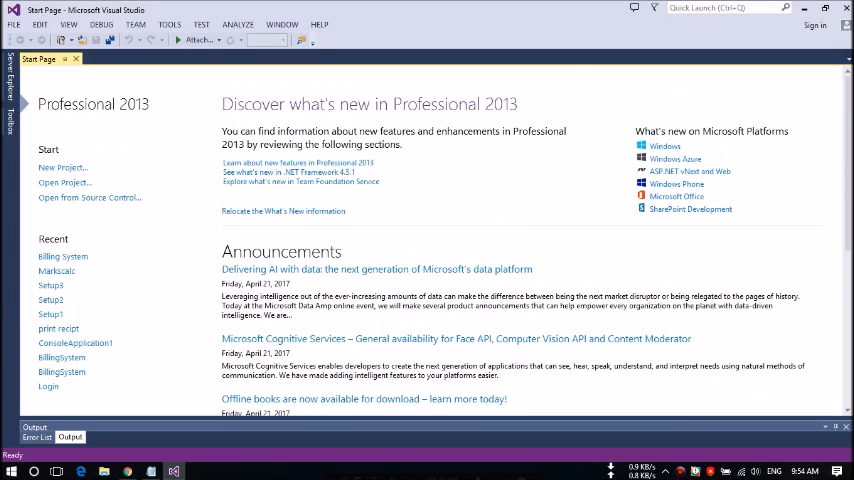
pyautogui.scroll(-3)
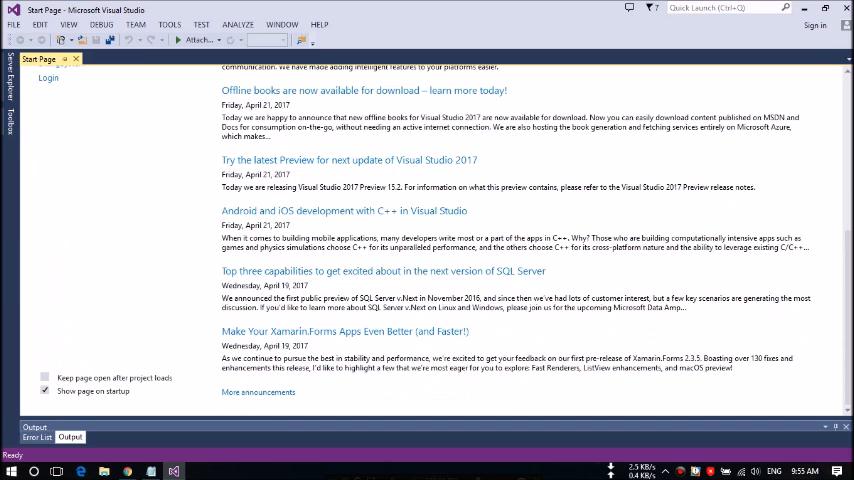